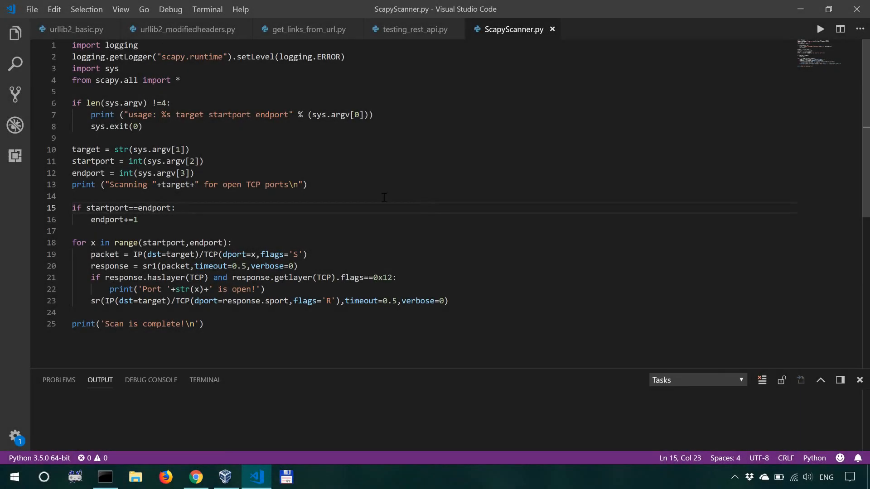
- Switch to the Kali machine and run nmap -sV localhost to see no SSH port open
{"action": "left_click", "coordinate": [204, 161]}
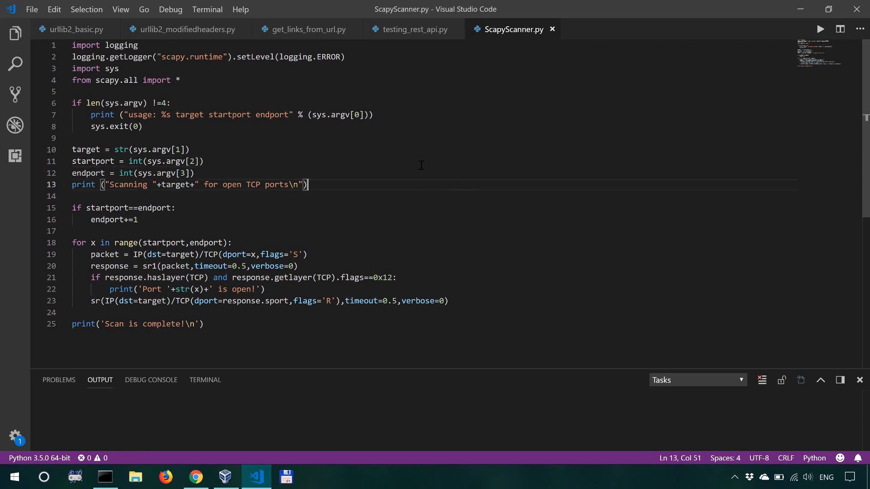
{"action": "mouse_move", "coordinate": [394, 25]}
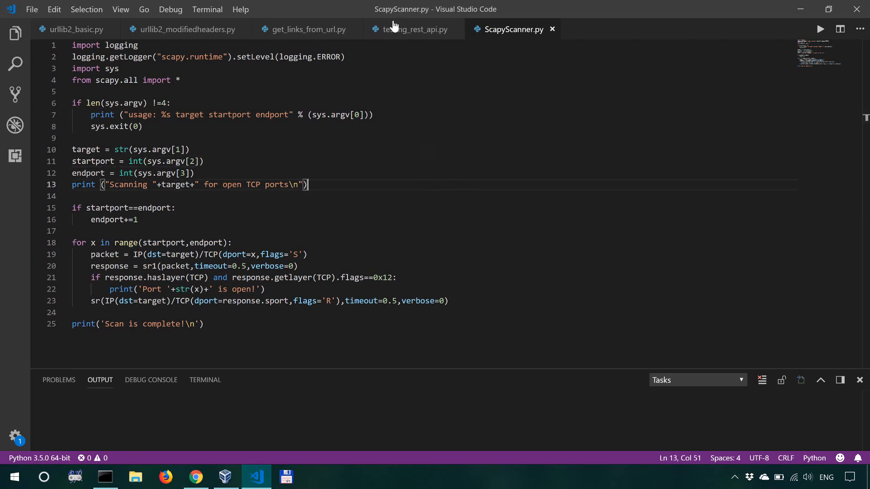
{"action": "mouse_move", "coordinate": [391, 192]}
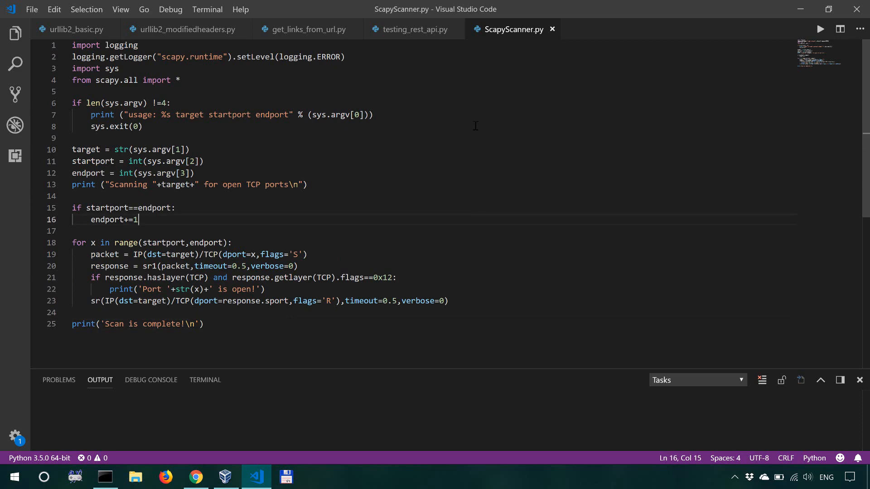
{"action": "scroll", "scroll_direction": "down", "scroll_amount": 3}
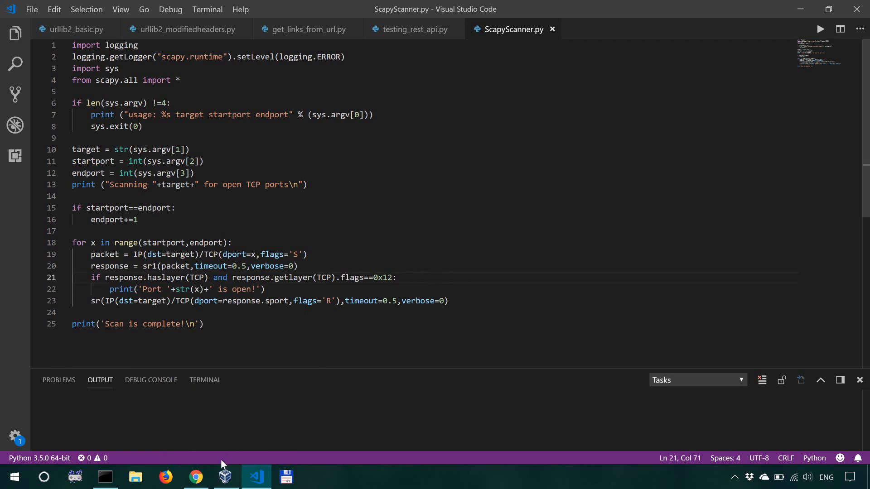
{"action": "mouse_move", "coordinate": [108, 465]}
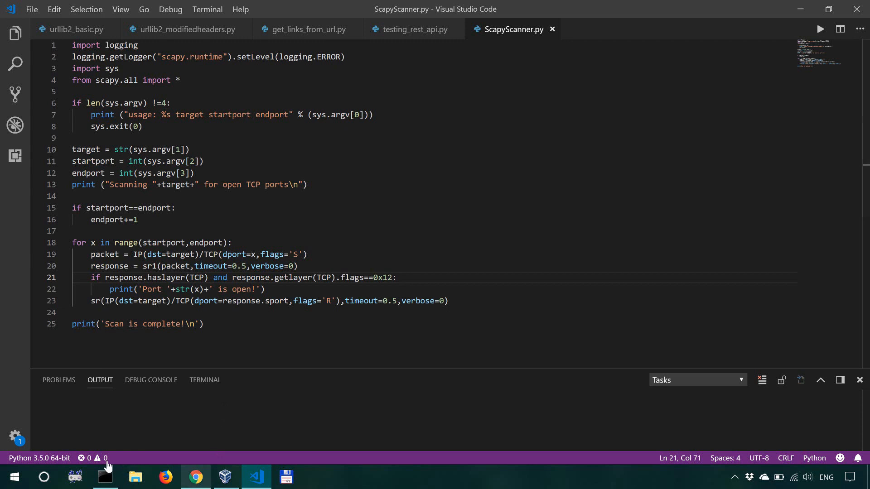
{"action": "left_click", "coordinate": [104, 476]}
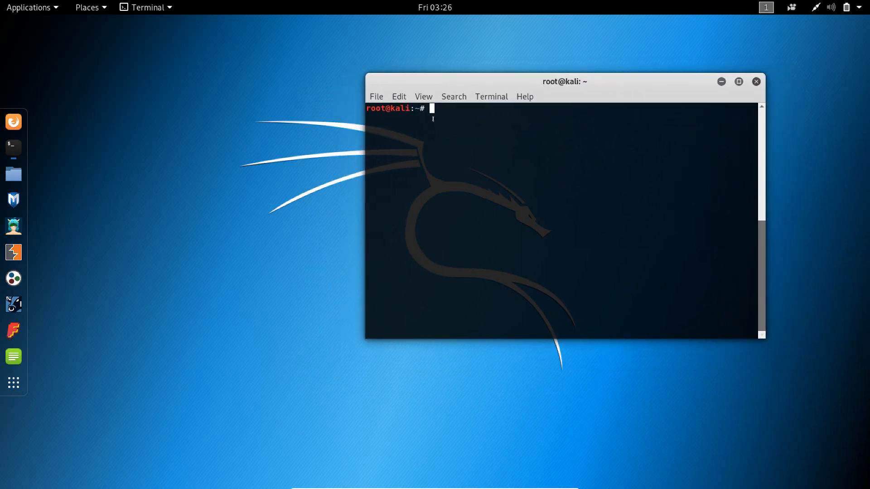
{"action": "mouse_move", "coordinate": [479, 181]}
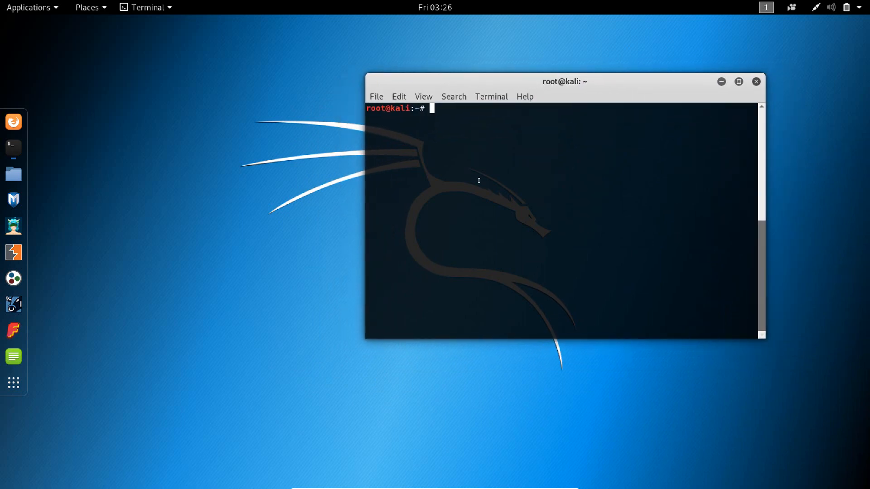
{"action": "type", "text": "nmap"}
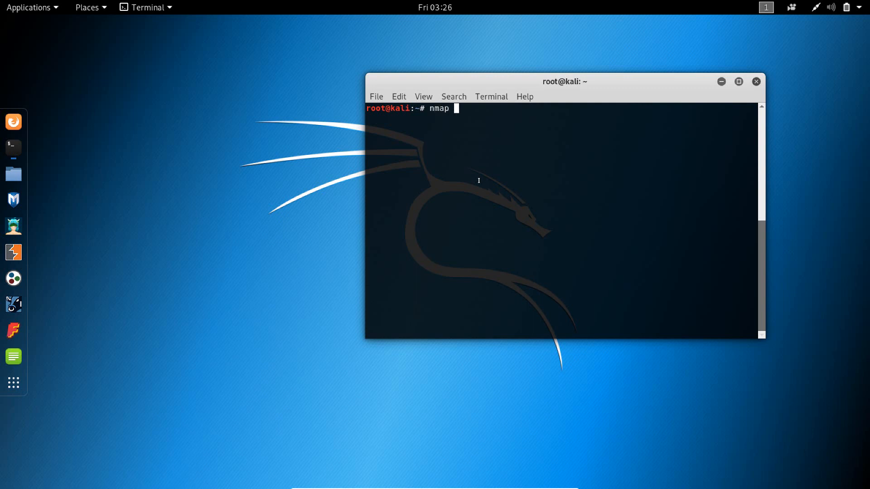
{"action": "type", "text": "-sV localhost"}
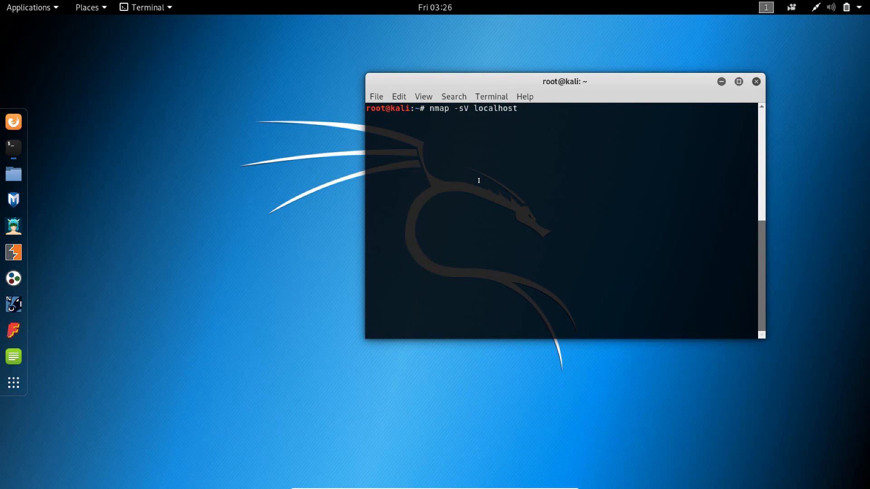
{"action": "key", "text": "Return"}
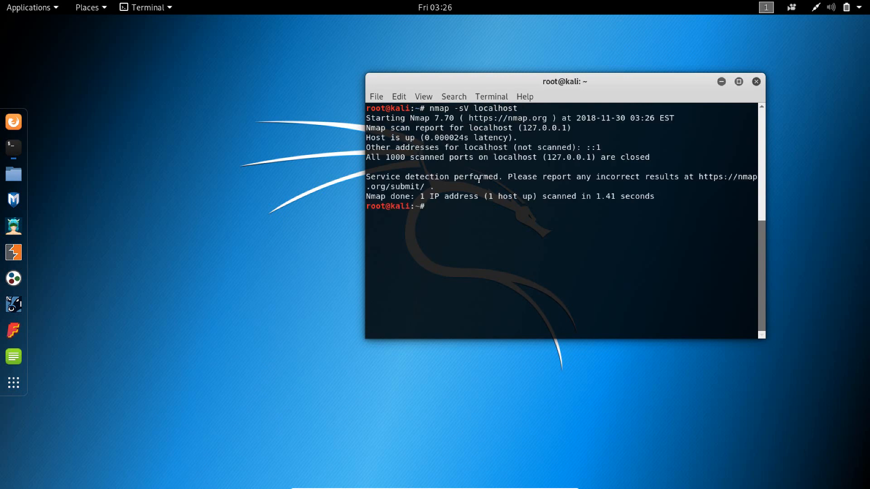
- Start the SSH service and rerun nmap -sV localhost so port 22 shows open
{"action": "type", "text": "service"}
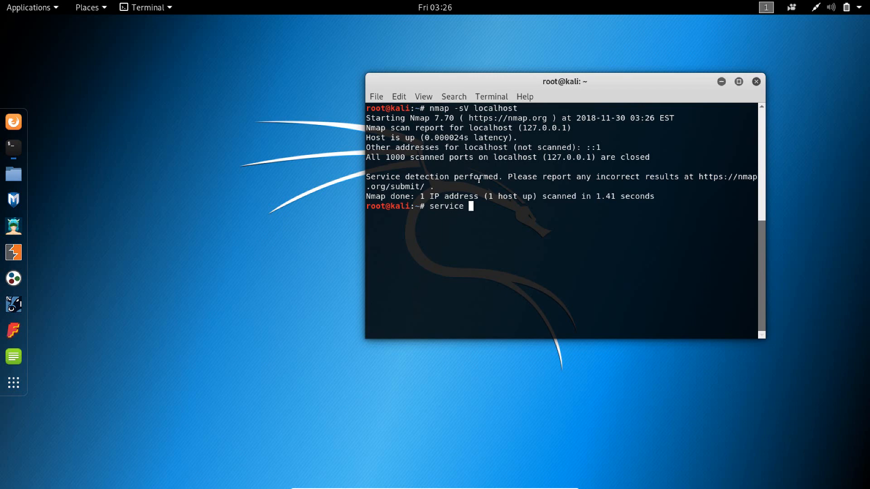
{"action": "type", "text": "ssh start"}
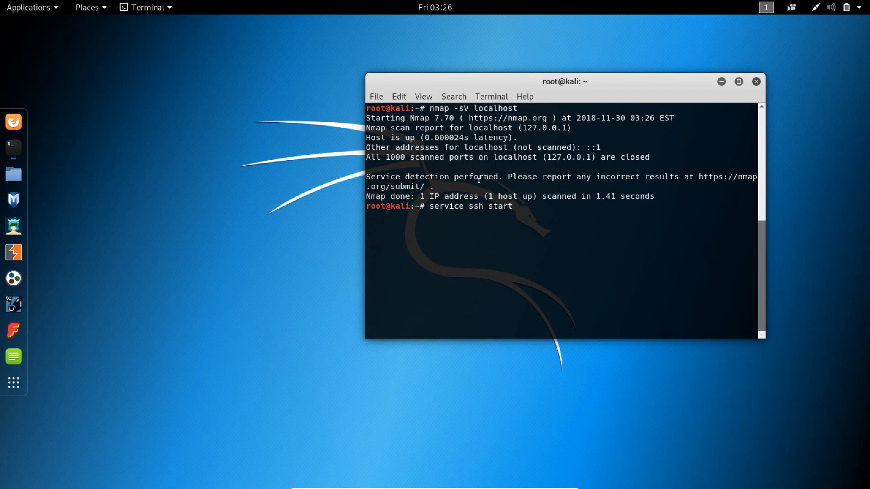
{"action": "type", "text": "nmap -sV localhost"}
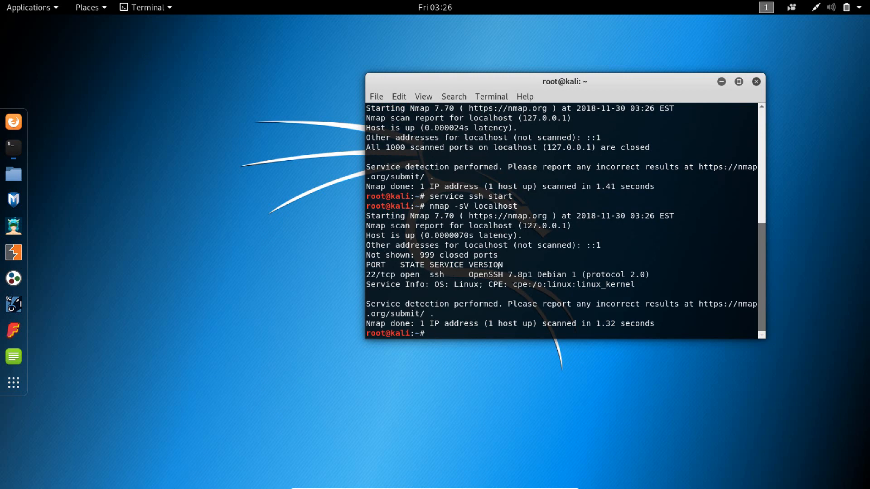
- Run ifconfig to list the Kali machine's interfaces and IP addresses
{"action": "type", "text": "ip"}
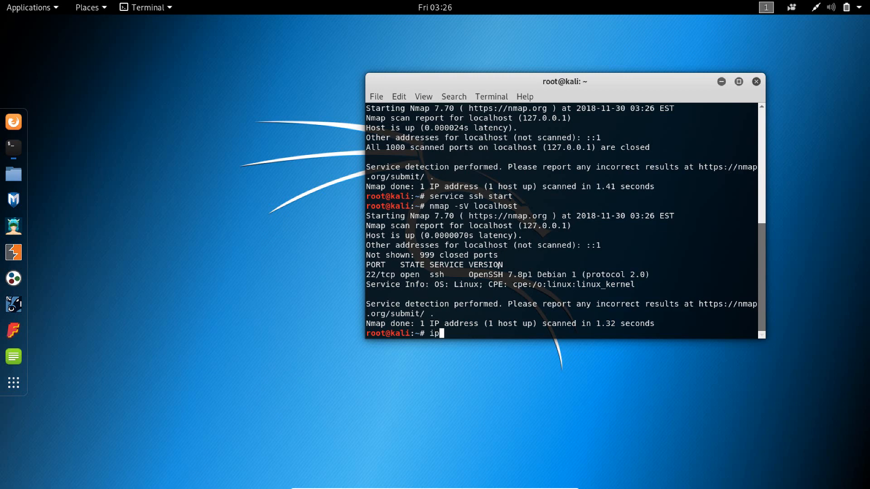
{"action": "type", "text": "conf"}
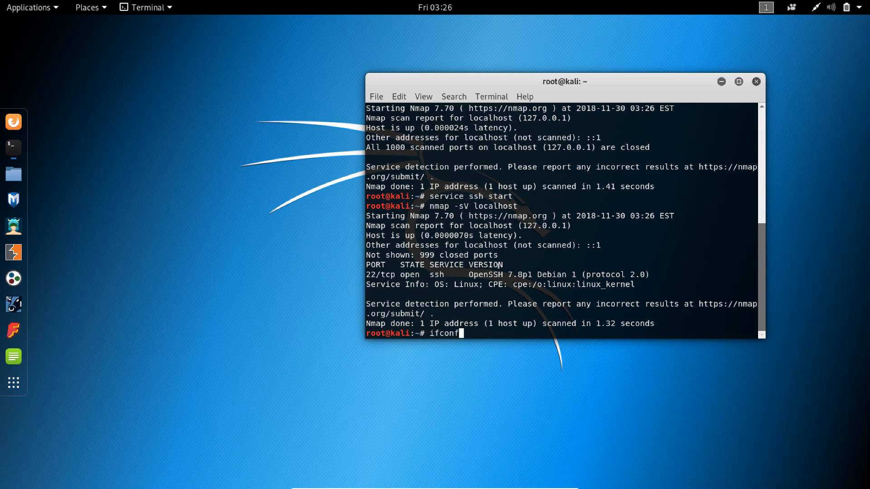
{"action": "key", "text": "Return"}
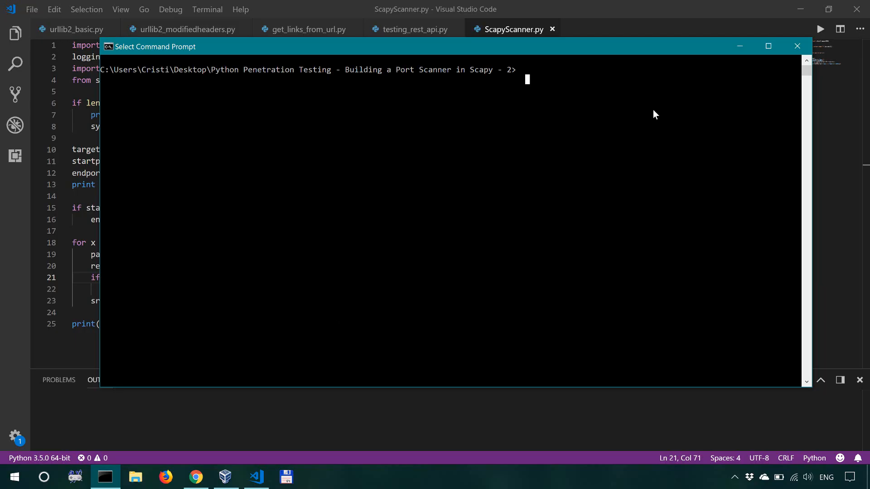
- Run py -3.5 ScapyScanner.py 192.168.0.101 22 22, reporting port 22 open
{"action": "type", "text": "py -3.5"}
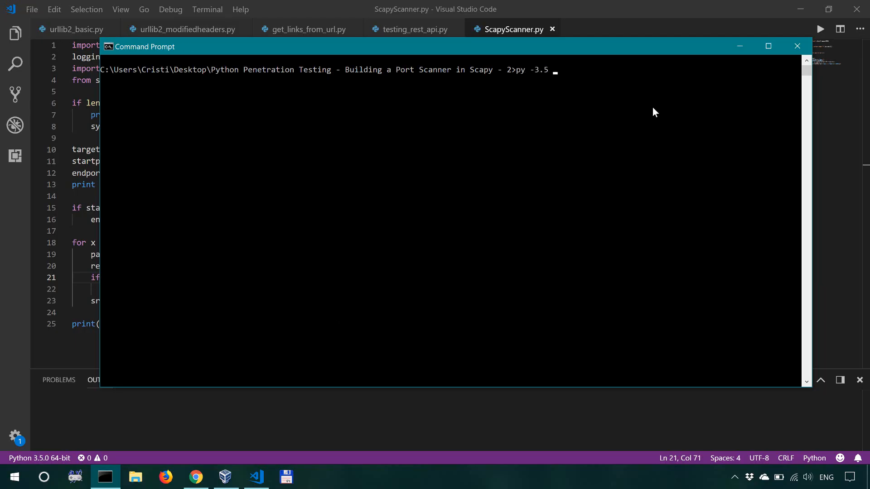
{"action": "type", "text": "ScapyScanner.py"}
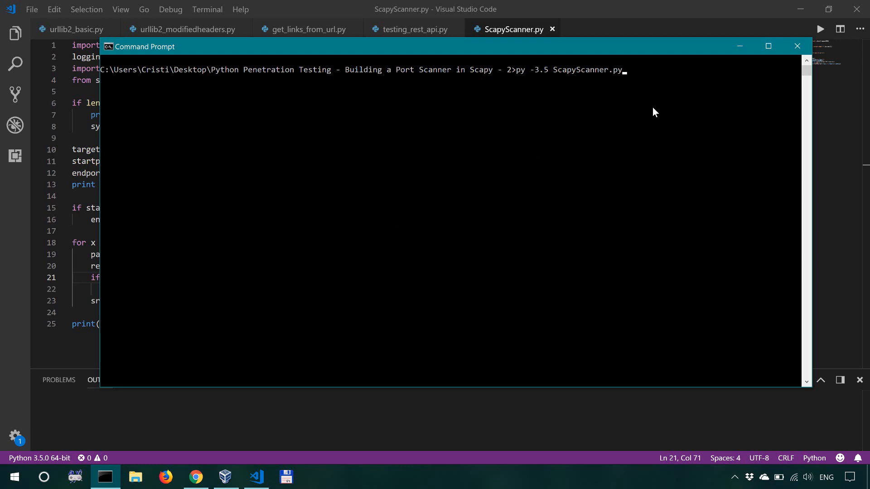
{"action": "mouse_move", "coordinate": [586, 72]}
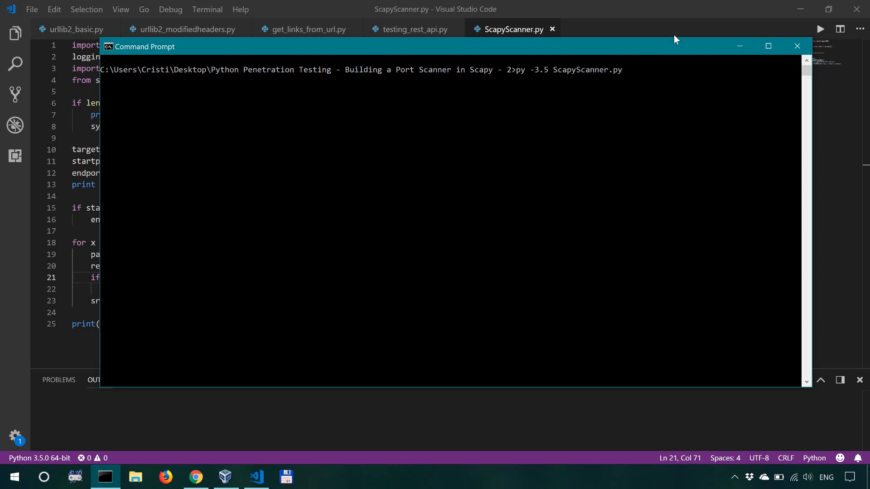
{"action": "mouse_move", "coordinate": [651, 72]}
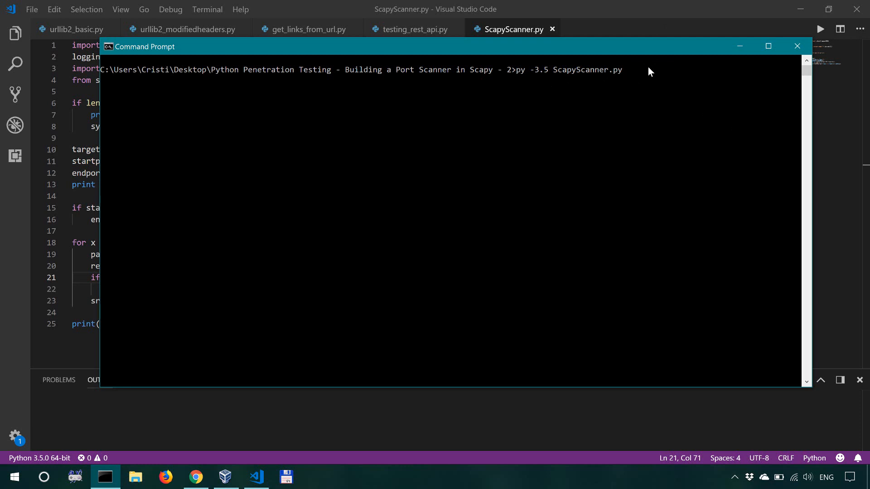
{"action": "type", "text": "192.168."}
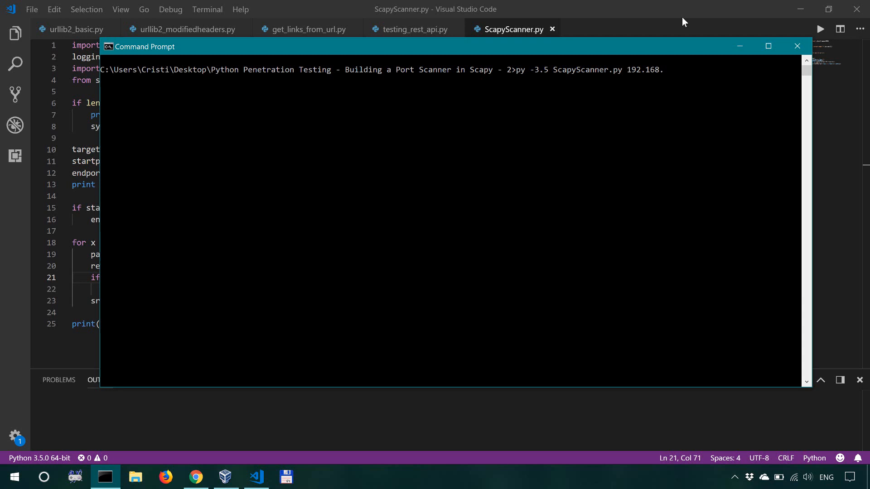
{"action": "type", "text": "0.101"}
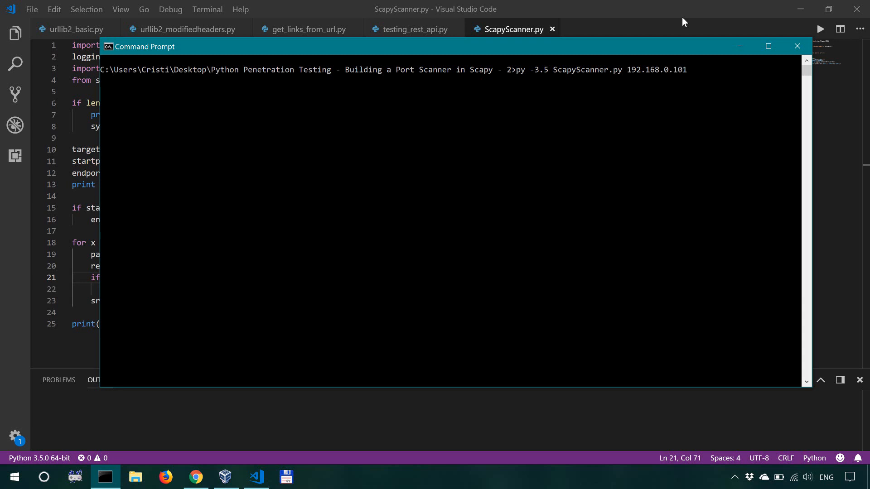
{"action": "type", "text": "22 22"}
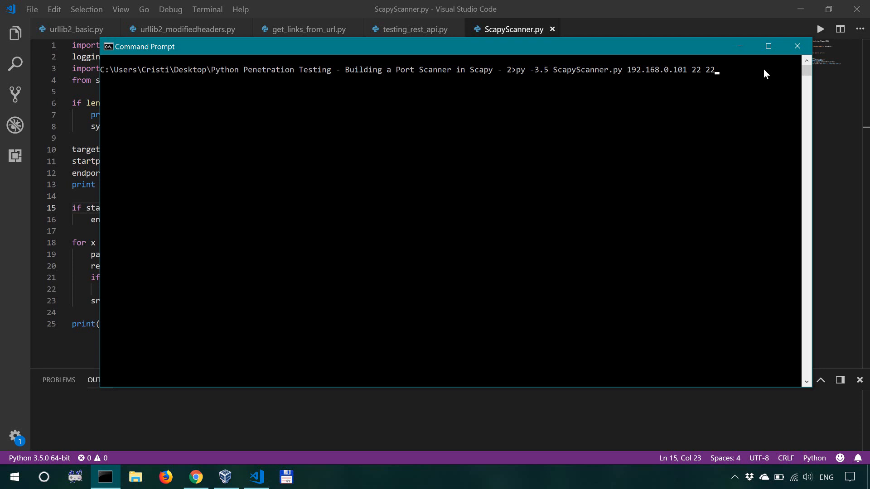
{"action": "mouse_move", "coordinate": [708, 80]}
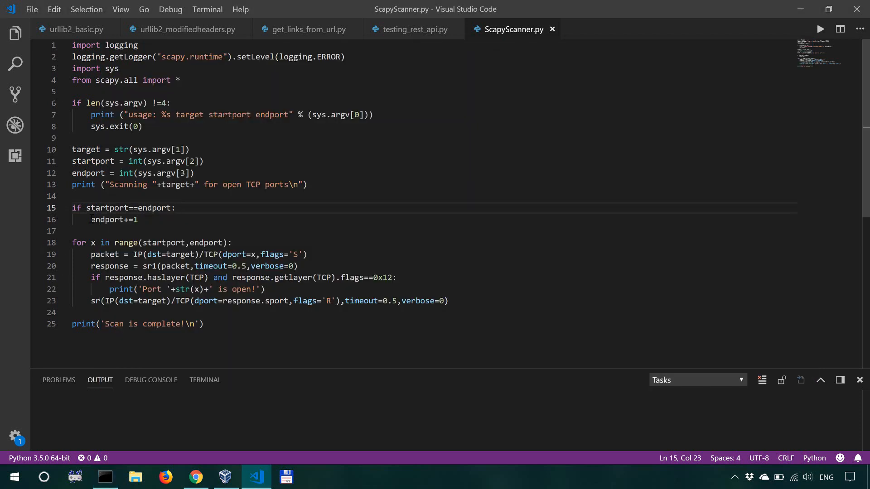
{"action": "mouse_move", "coordinate": [722, 78]}
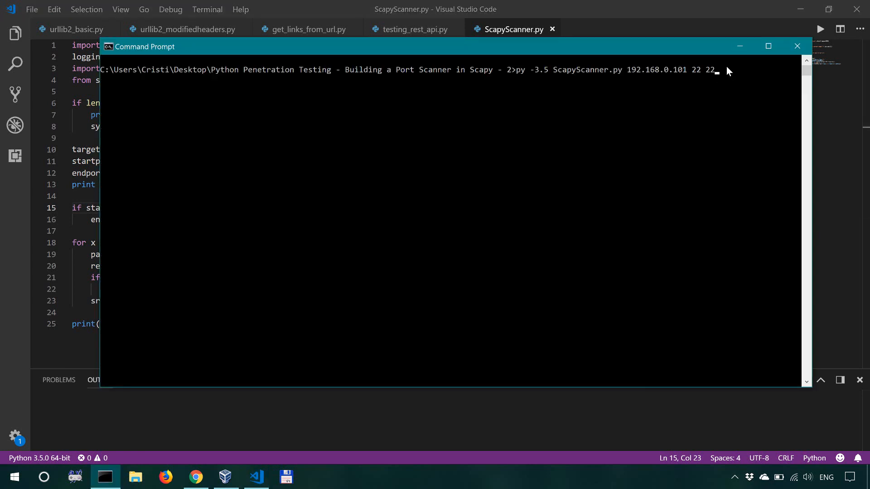
{"action": "key", "text": "Enter"}
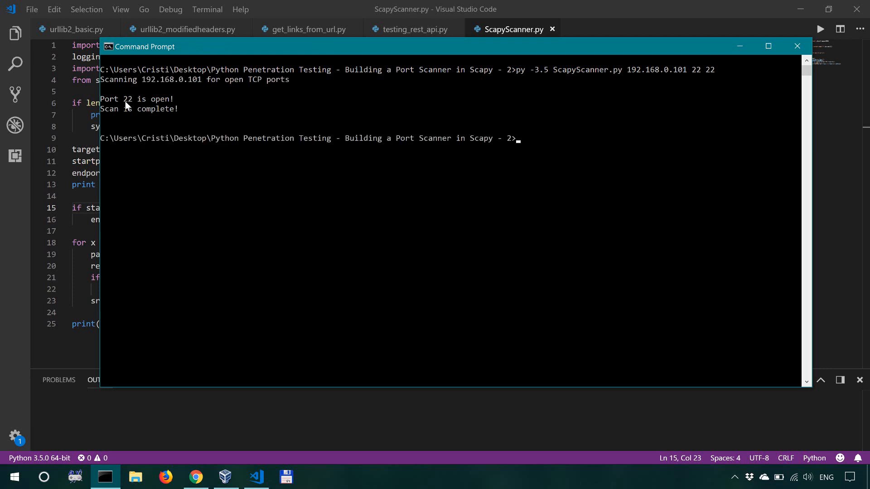
- Rescan 192.168.0.101 on ports 20-23 (port 22 open) and then ports 18-20 (none open)
{"action": "left_click_drag", "start_coordinate": [124, 99], "coordinate": [174, 99]}
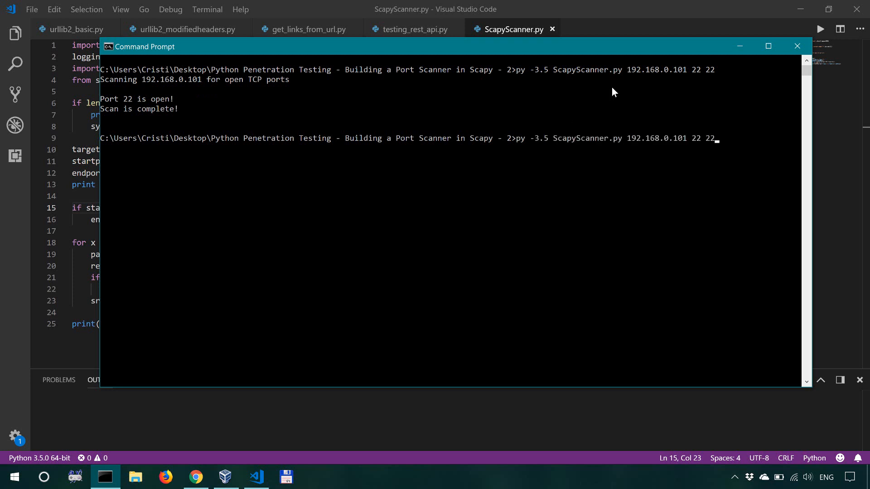
{"action": "type", "text": "20"}
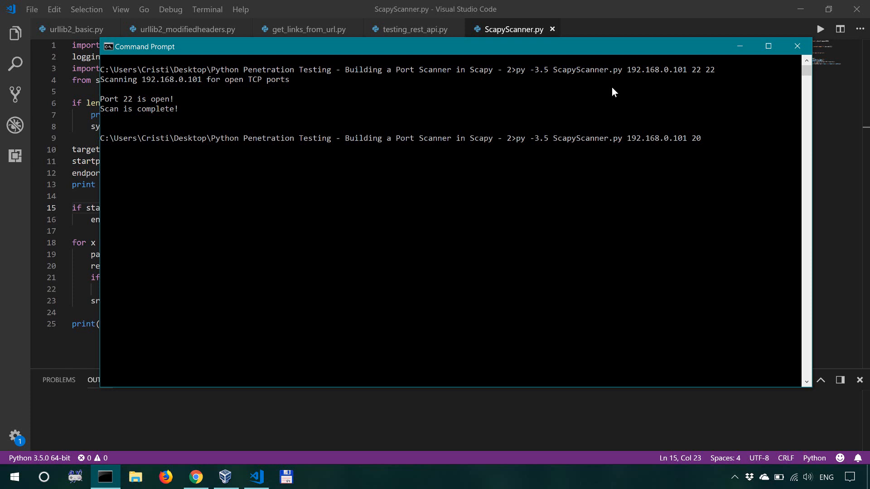
{"action": "type", "text": "23"}
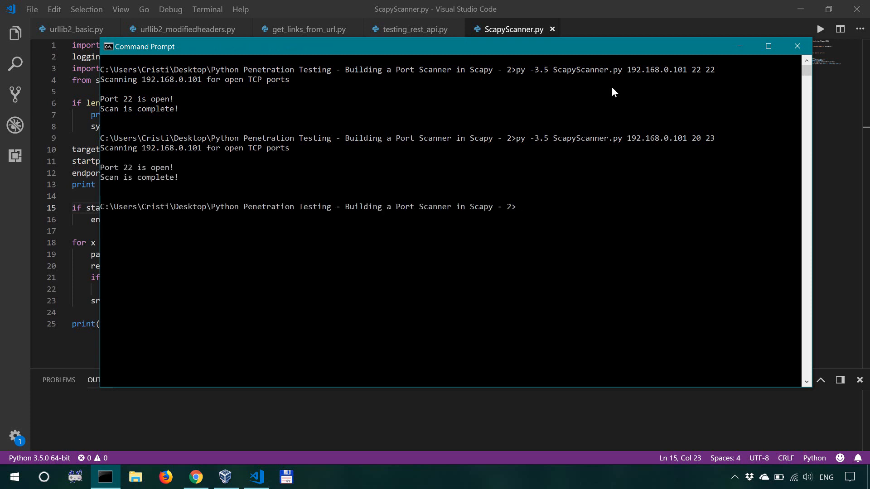
{"action": "type", "text": "py -3.5 ScapyScanner.py 192.168.0.101 20 23"}
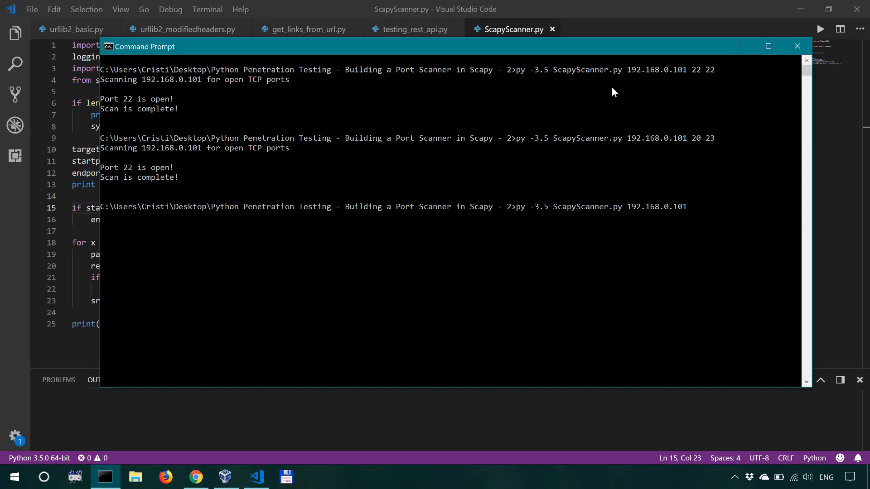
{"action": "type", "text": "18 20"}
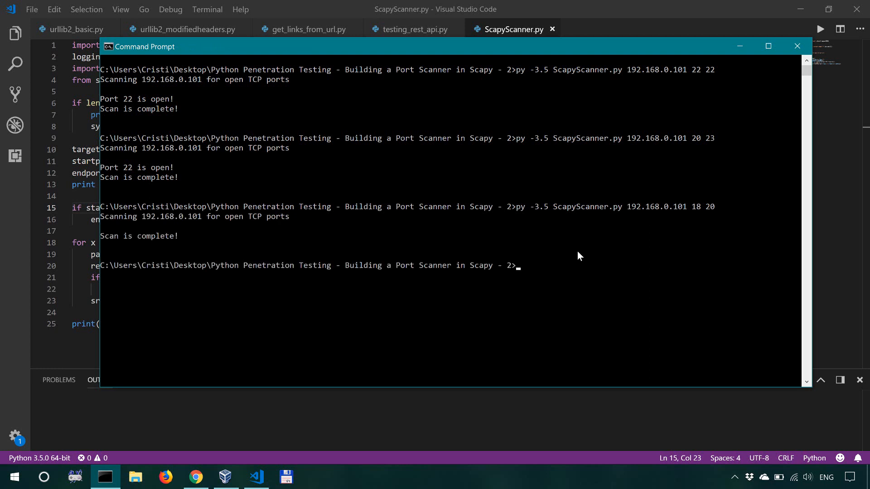
{"action": "mouse_move", "coordinate": [601, 223]}
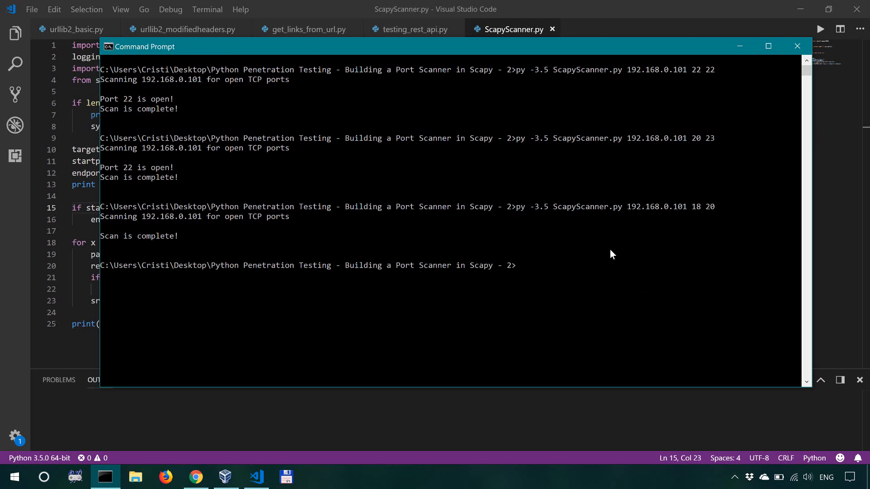
{"action": "mouse_move", "coordinate": [622, 248]}
{"action": "type", "text": "py -3.5 ScapyScanner.py 192.168.0.102 18 20"}
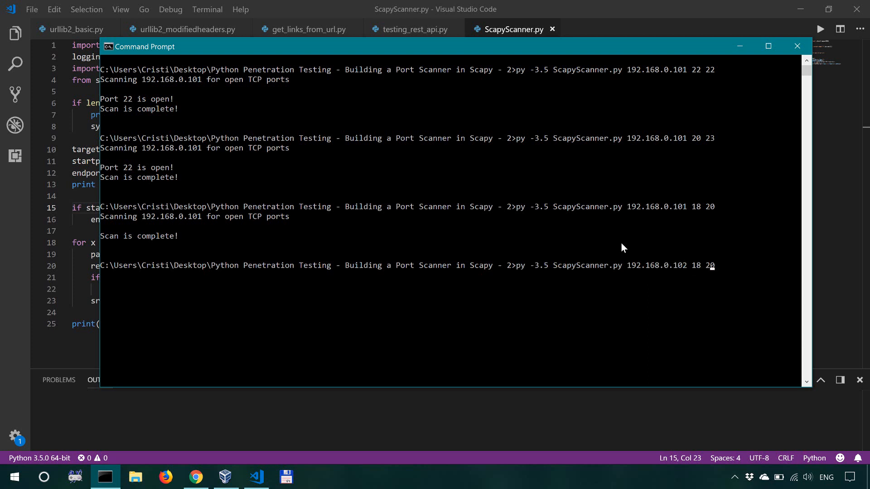
{"action": "mouse_move", "coordinate": [716, 287]}
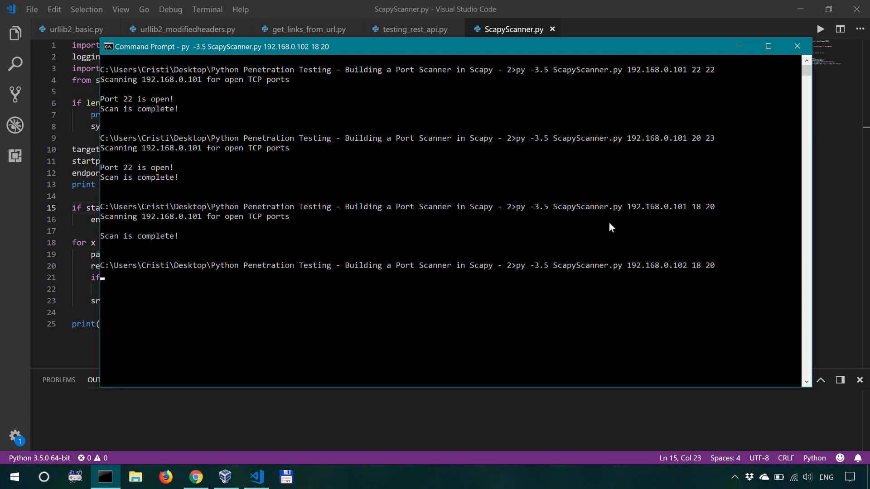
{"action": "mouse_move", "coordinate": [512, 236]}
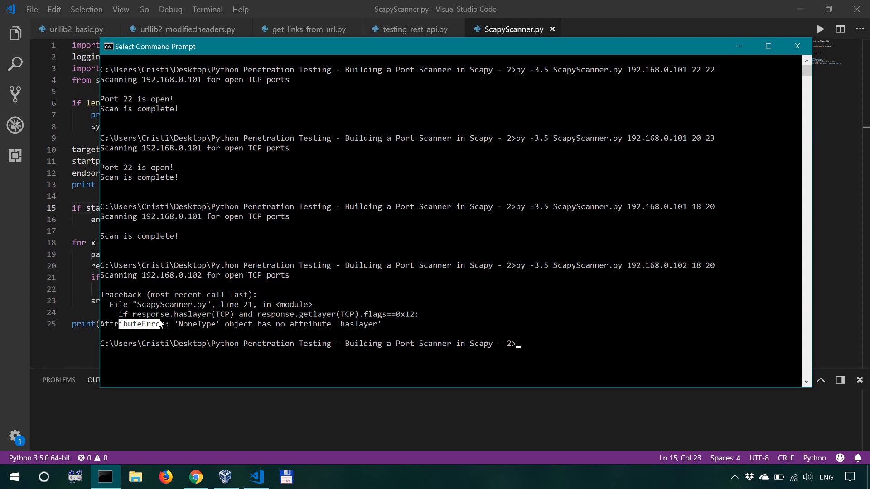
- Highlight the unresponsive host 192.168.0.102 and the haslayer call in the traceback
{"action": "scroll", "scroll_direction": "down", "scroll_amount": 3}
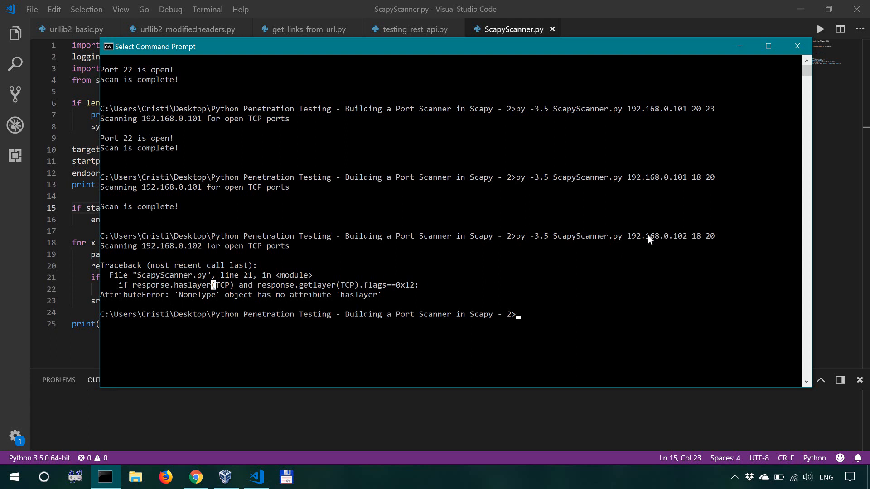
{"action": "mouse_move", "coordinate": [564, 285]}
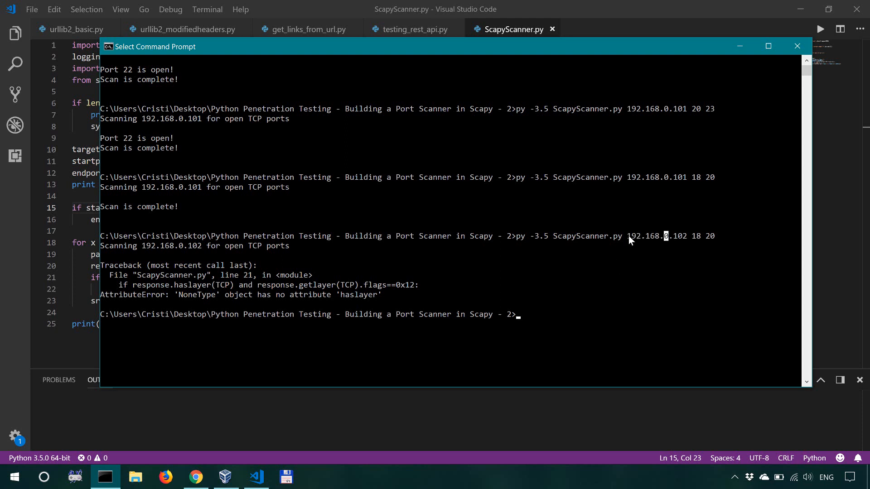
{"action": "double_click", "coordinate": [656, 235]}
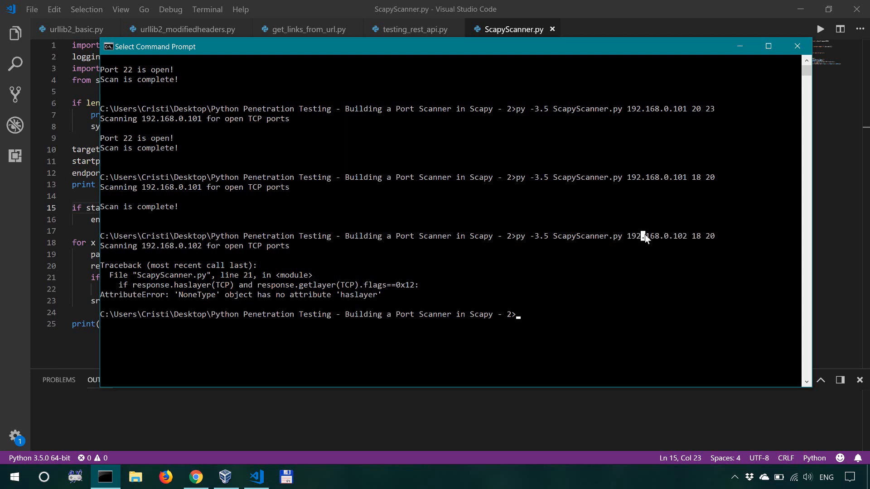
{"action": "double_click", "coordinate": [658, 236]}
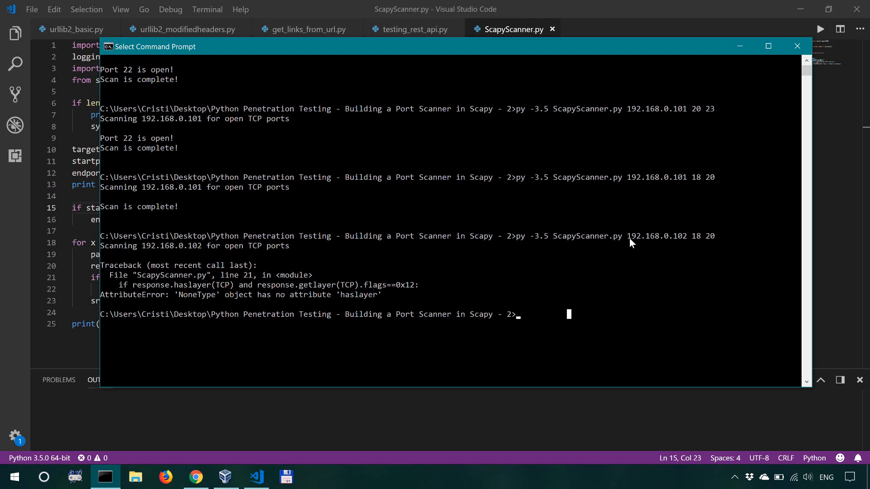
{"action": "double_click", "coordinate": [655, 236]}
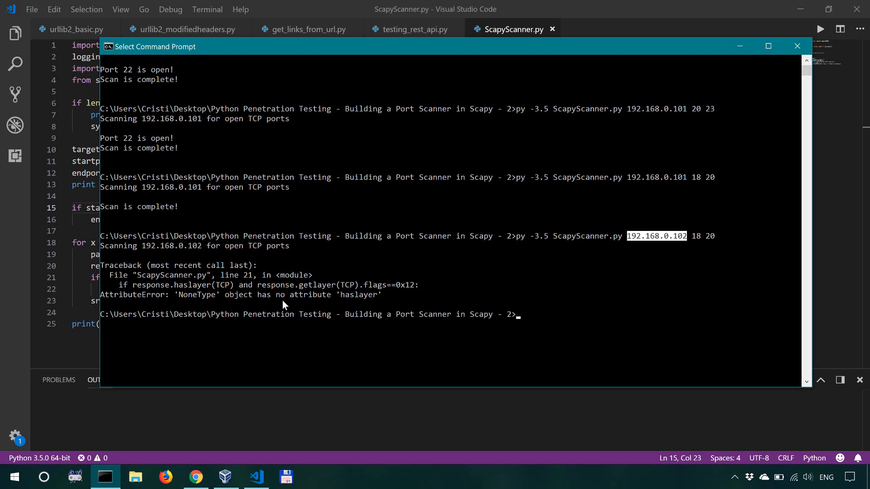
{"action": "double_click", "coordinate": [187, 295]}
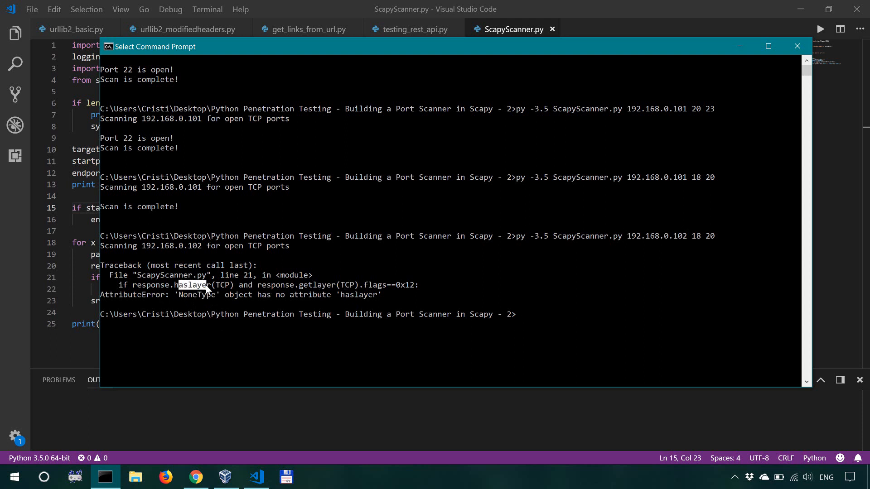
{"action": "mouse_move", "coordinate": [411, 298]}
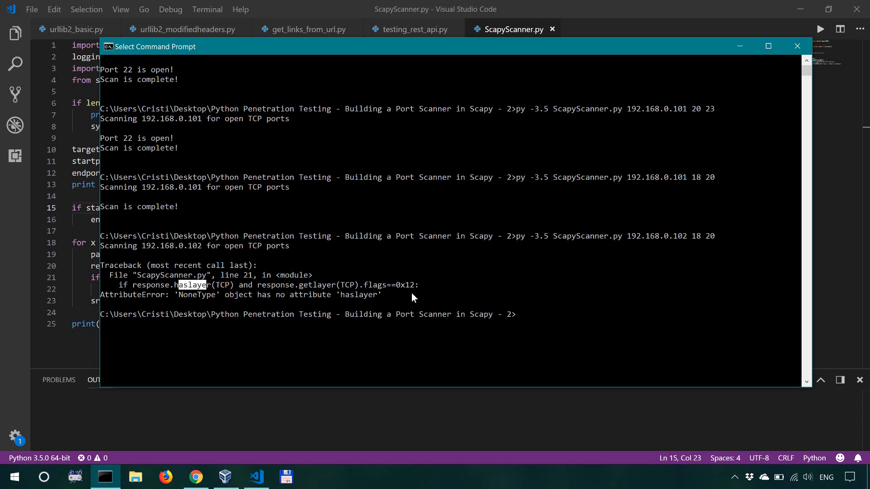
{"action": "mouse_move", "coordinate": [409, 291]}
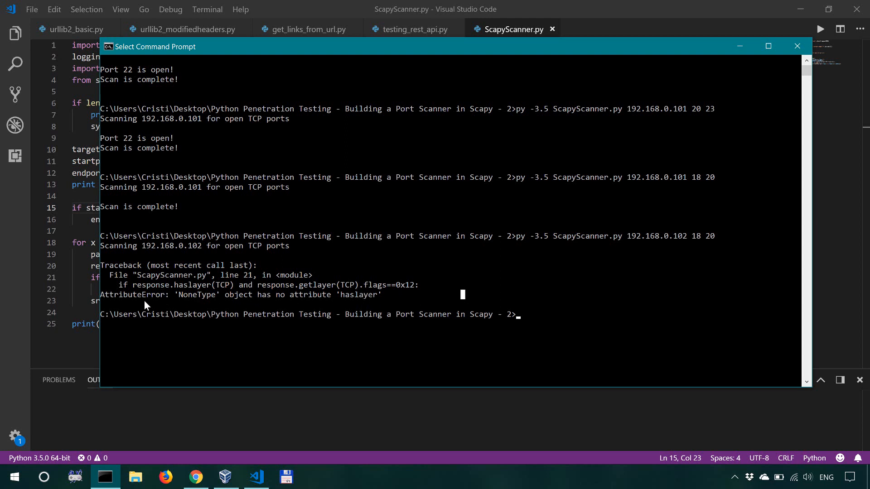
{"action": "mouse_move", "coordinate": [358, 301]}
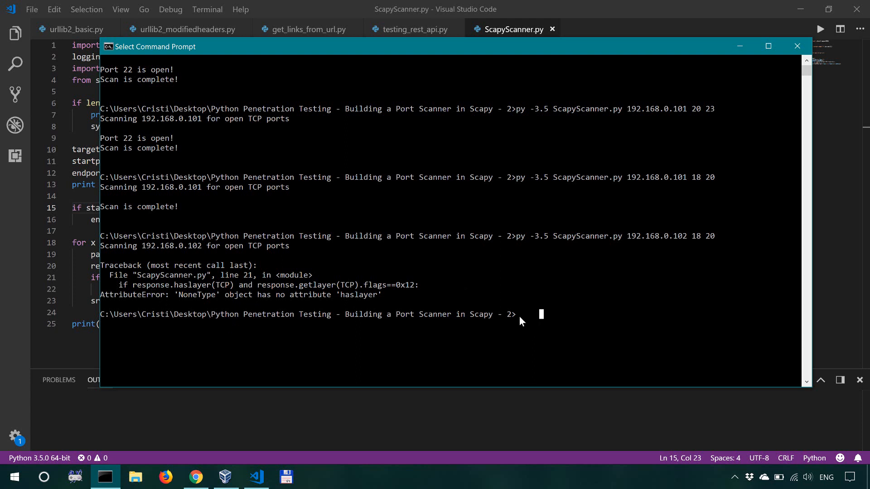
{"action": "mouse_move", "coordinate": [499, 245]}
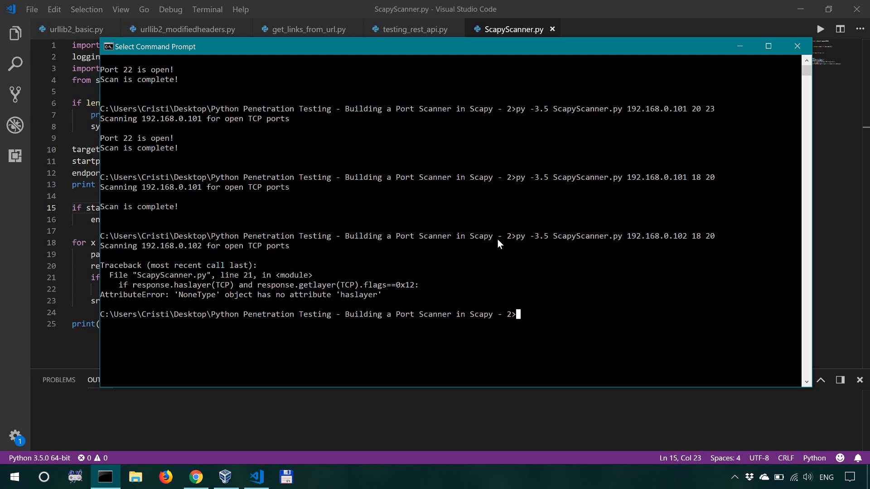
{"action": "mouse_move", "coordinate": [278, 308]}
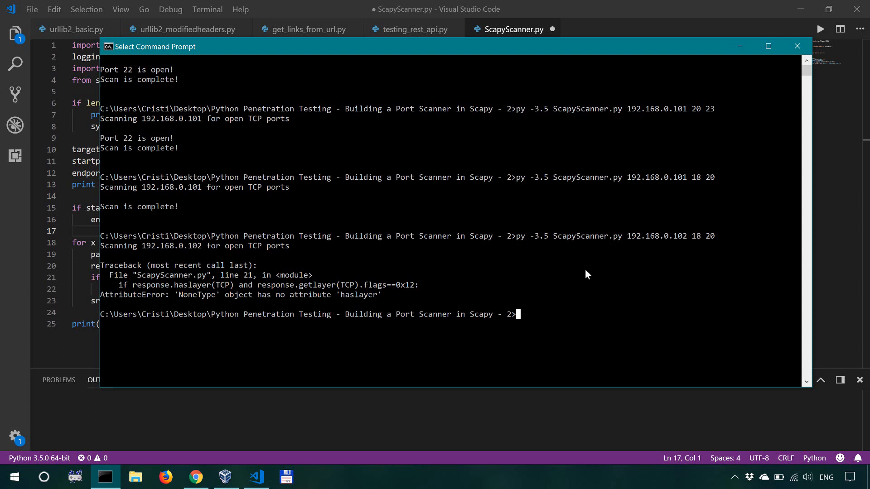
{"action": "mouse_move", "coordinate": [442, 287]}
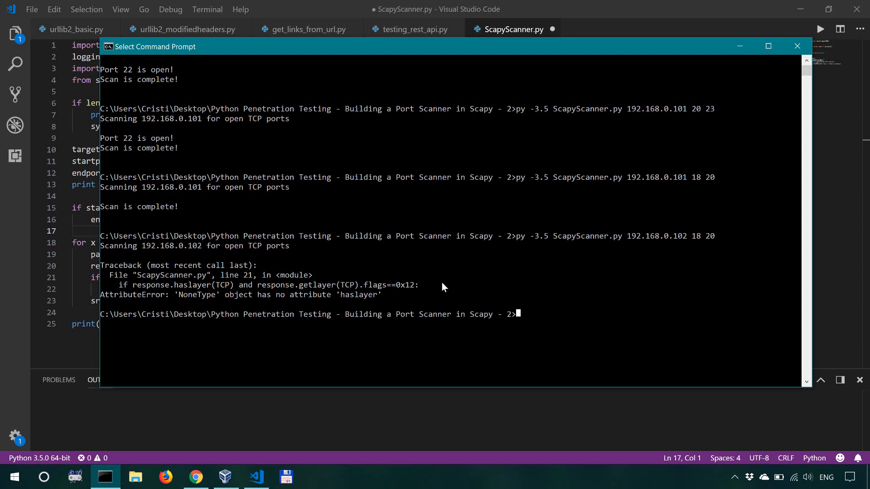
{"action": "mouse_move", "coordinate": [438, 301]}
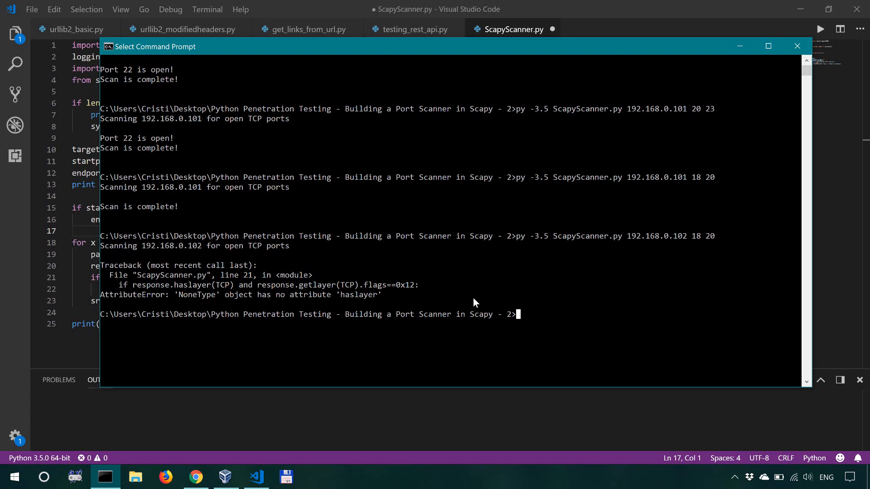
{"action": "mouse_move", "coordinate": [472, 303]}
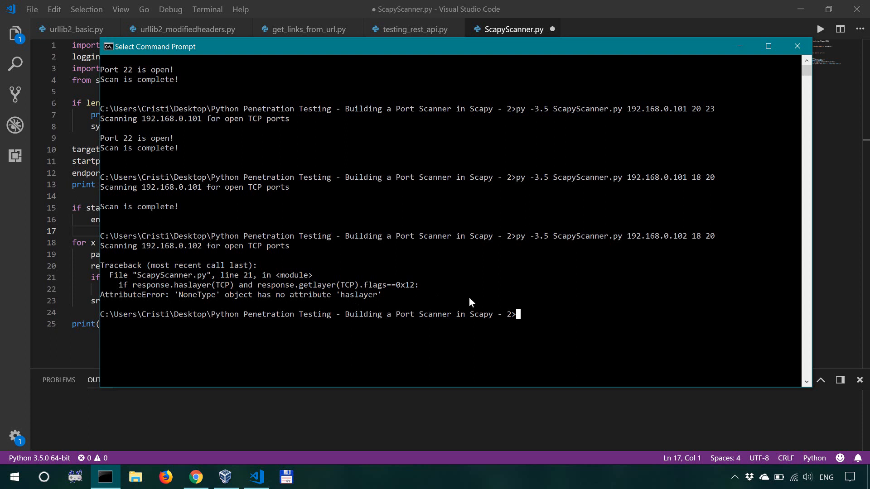
{"action": "mouse_move", "coordinate": [350, 326]}
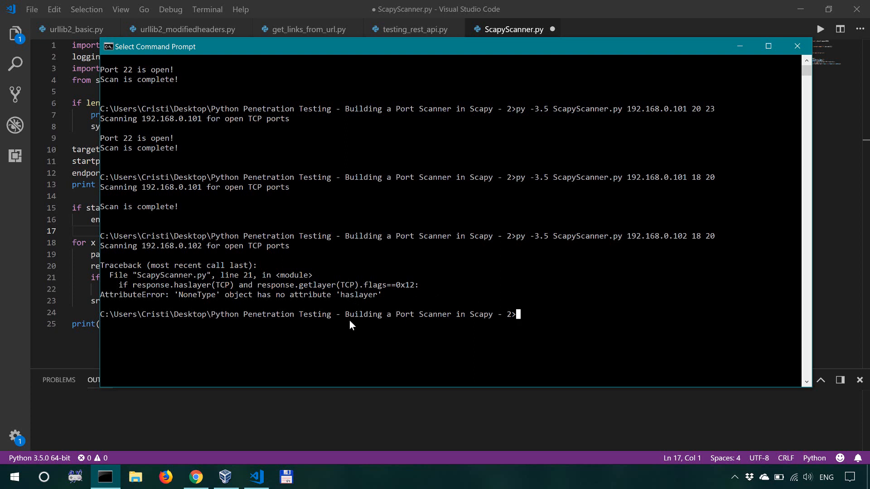
{"action": "mouse_move", "coordinate": [125, 305]}
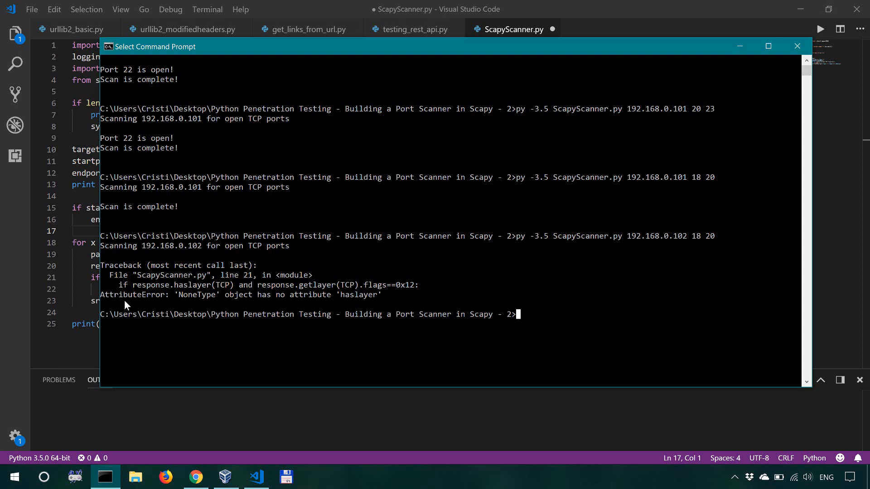
{"action": "mouse_move", "coordinate": [420, 296]}
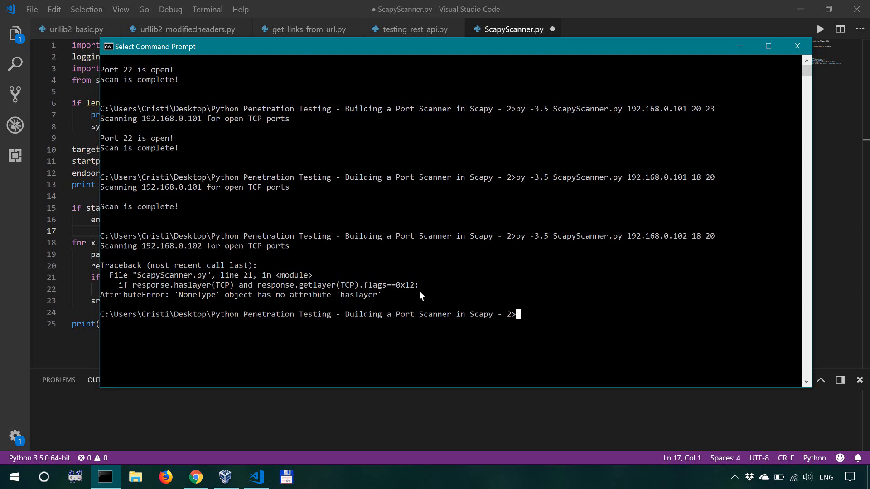
{"action": "mouse_move", "coordinate": [415, 300]}
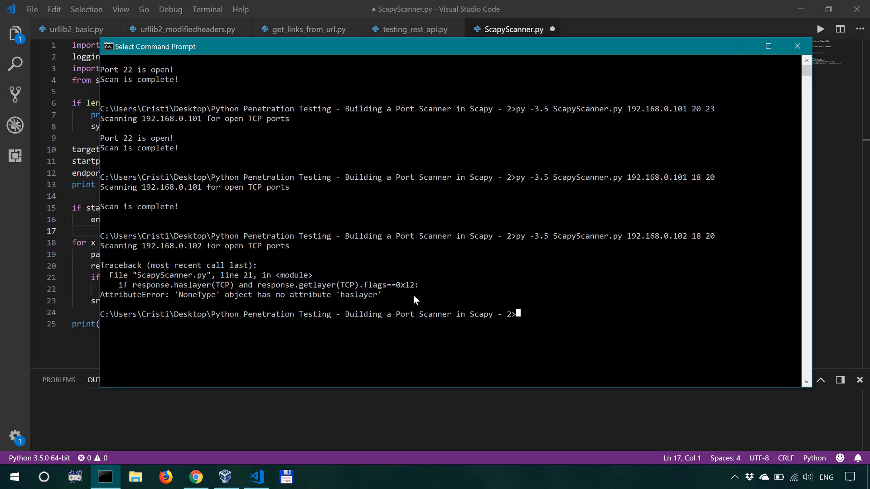
{"action": "mouse_move", "coordinate": [374, 305]}
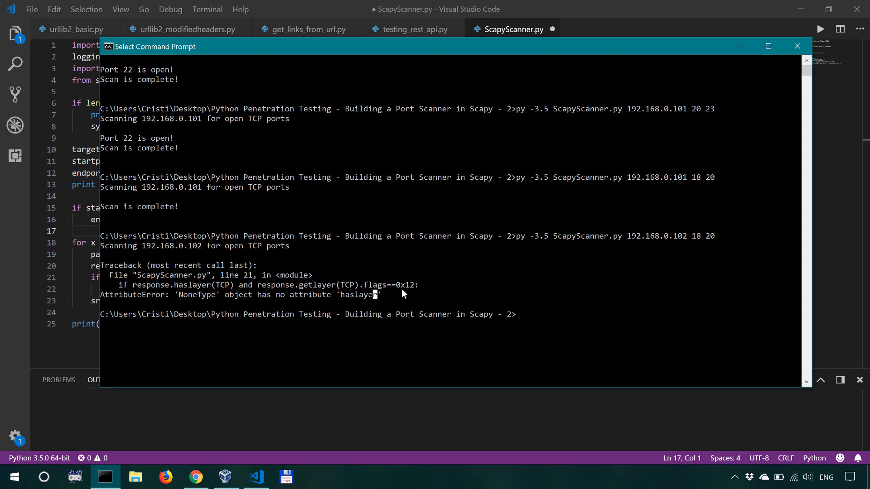
{"action": "mouse_move", "coordinate": [136, 305]}
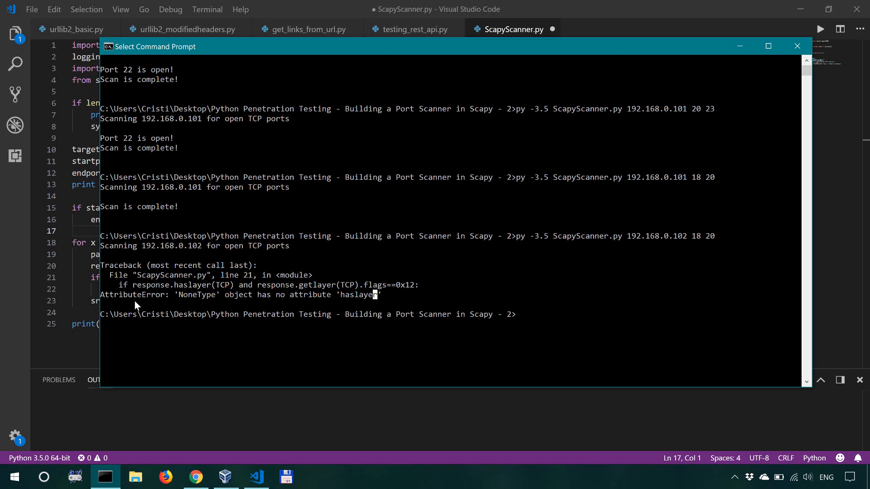
{"action": "mouse_move", "coordinate": [387, 305]}
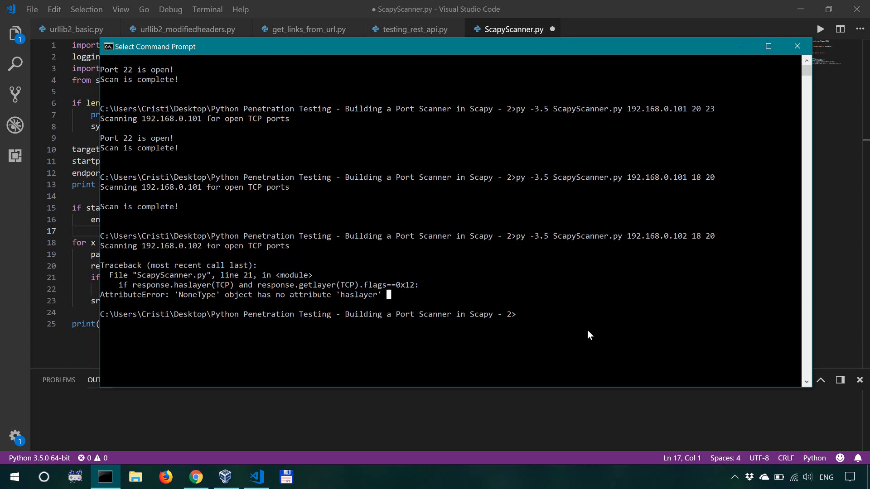
{"action": "mouse_move", "coordinate": [577, 324]}
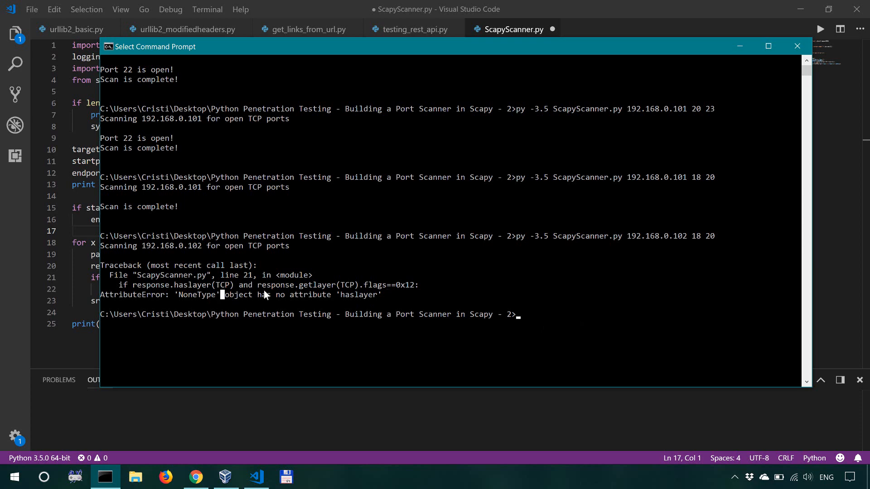
{"action": "left_click", "coordinate": [797, 45]}
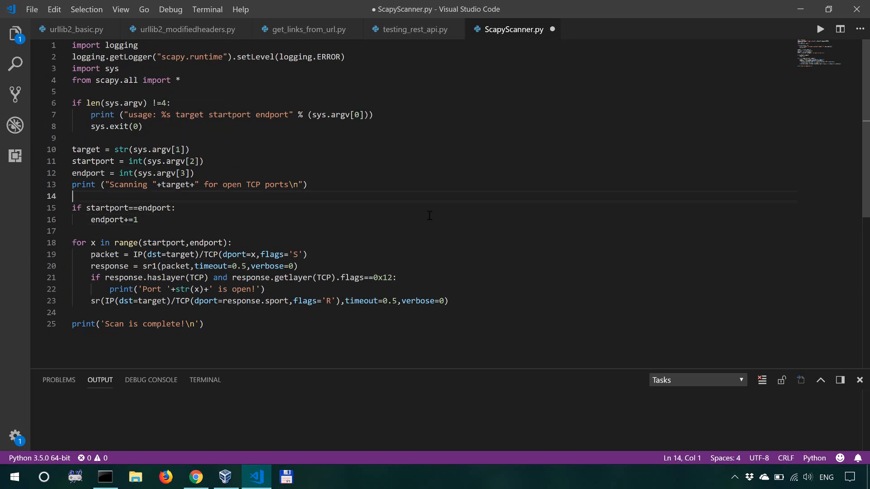
{"action": "mouse_move", "coordinate": [703, 288]}
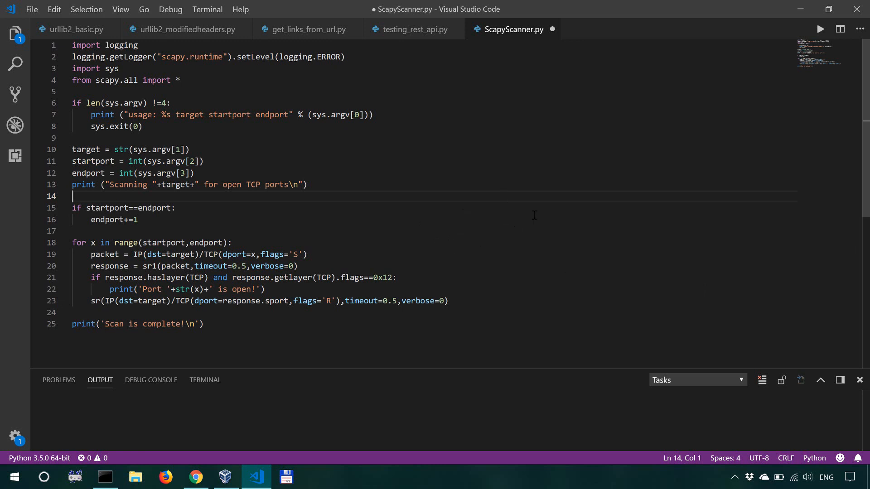
{"action": "mouse_move", "coordinate": [308, 211]}
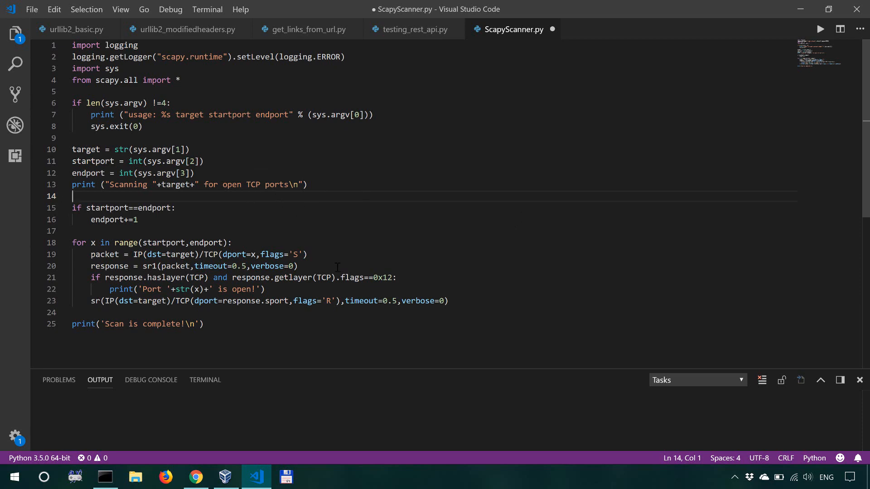
{"action": "mouse_move", "coordinate": [303, 229]}
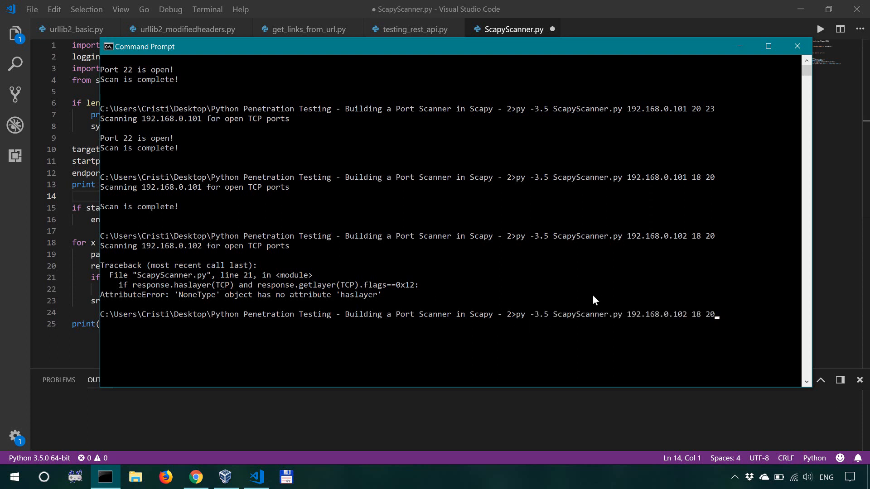
- Replace the target with google.com 80 80 and run the scanner against it
{"action": "key", "text": "BackSpace"}
{"action": "type", "text": "g"}
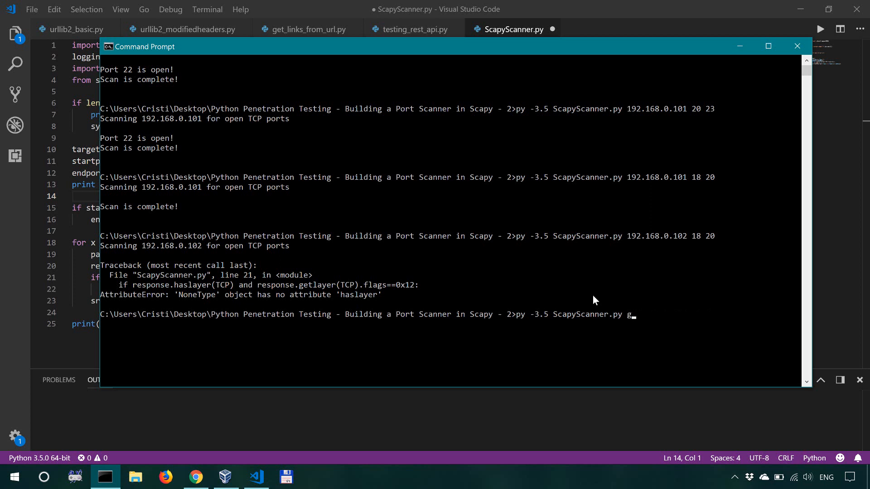
{"action": "type", "text": "oogle.com 80"}
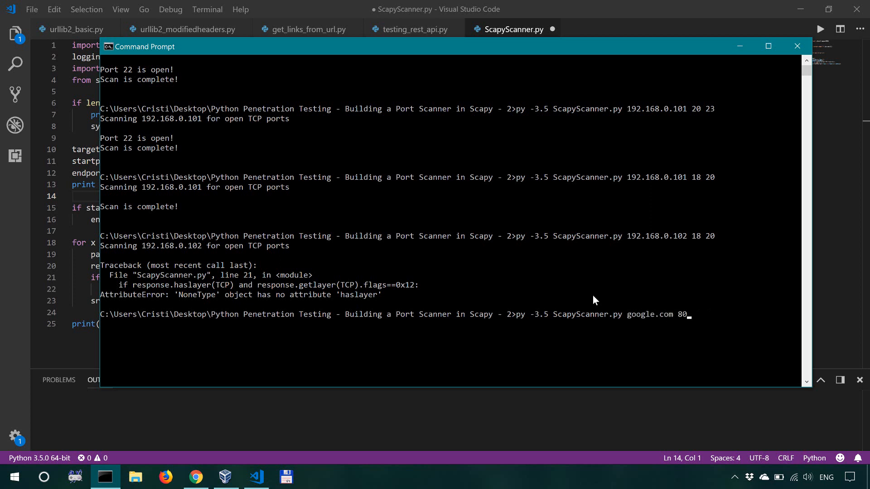
{"action": "type", "text": "80"}
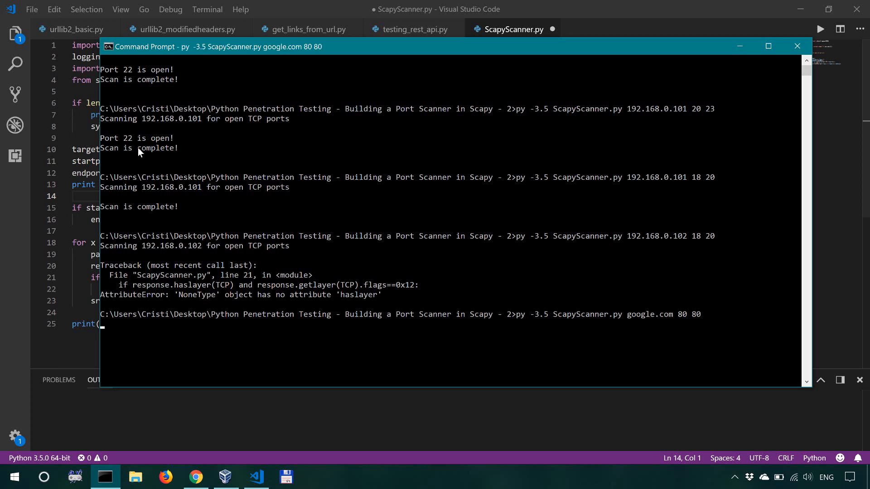
{"action": "mouse_move", "coordinate": [194, 196]}
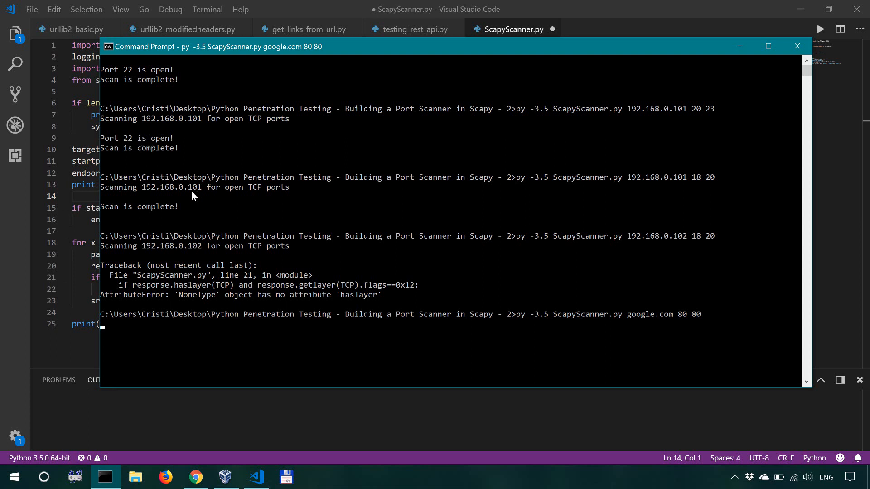